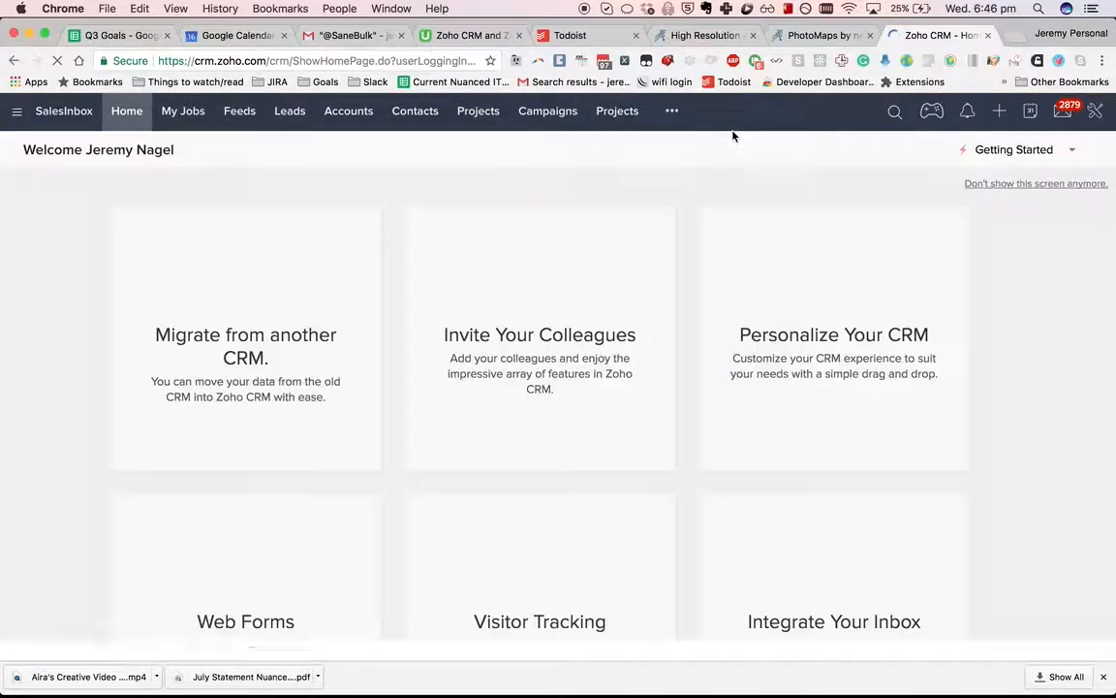
Open Setup from the wrench menu and browse the Automation section's Workflow Rules list.
{"action": "left_click", "coordinate": [1095, 110]}
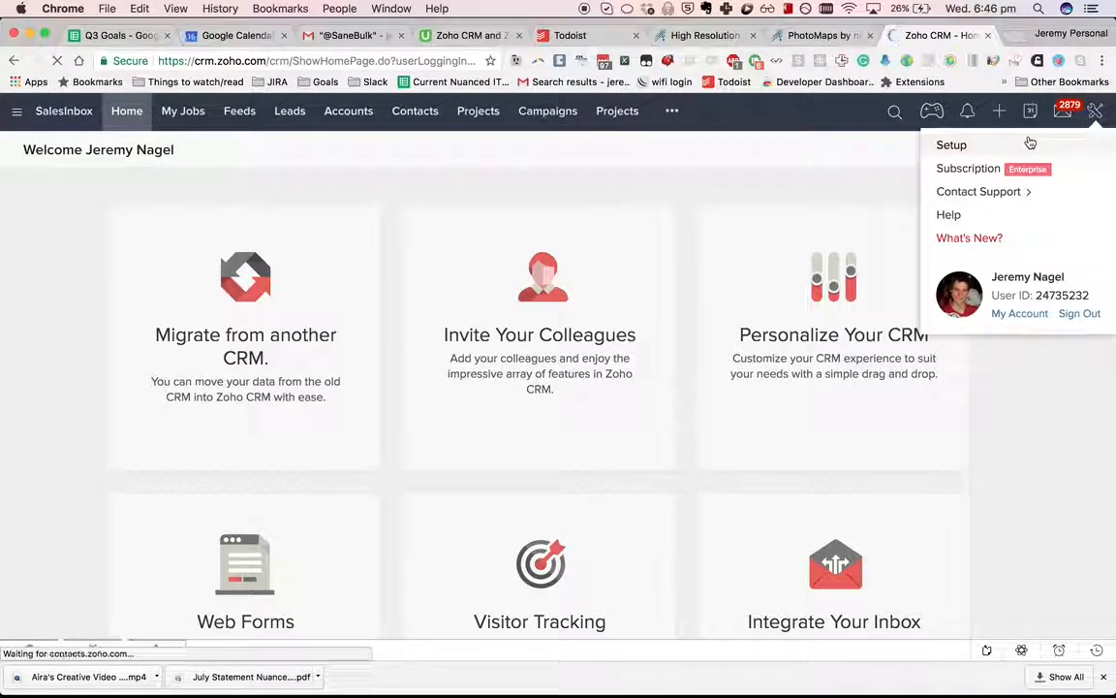
{"action": "left_click", "coordinate": [951, 144]}
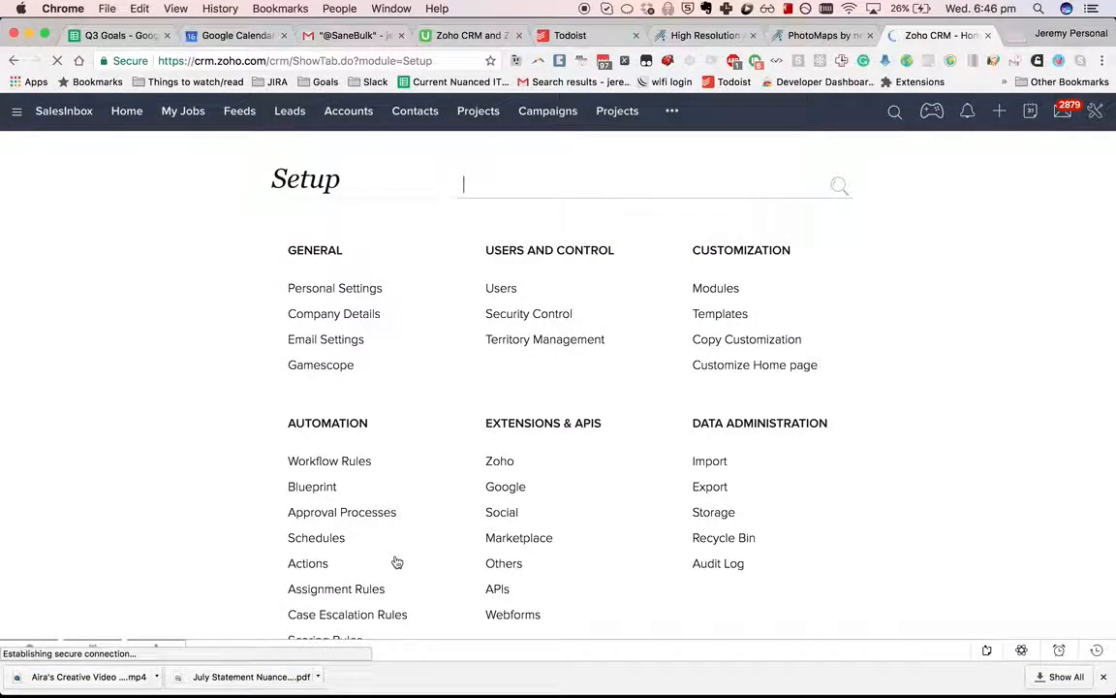
{"action": "left_click", "coordinate": [329, 461]}
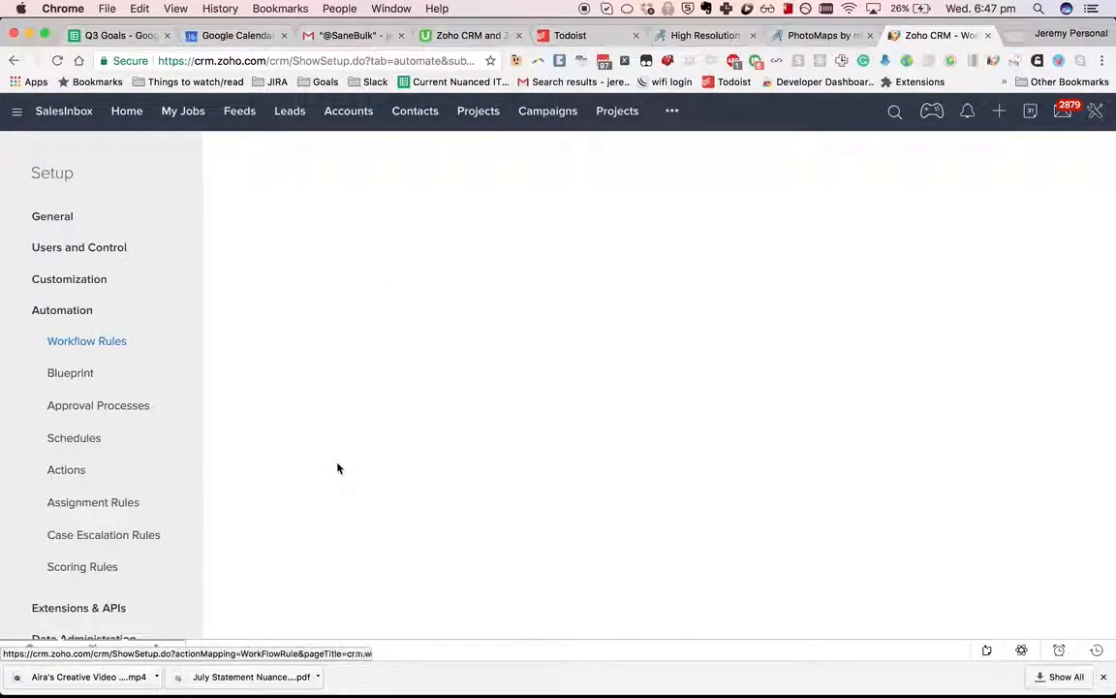
{"action": "left_click", "coordinate": [87, 340]}
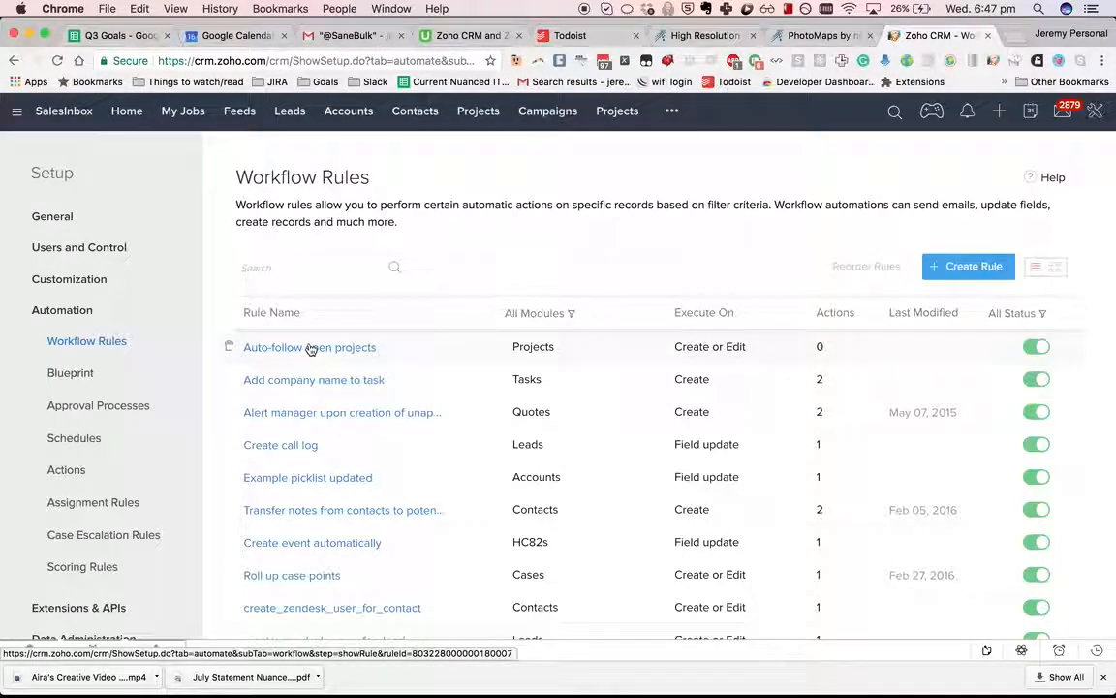
{"action": "scroll", "scroll_direction": "down", "scroll_amount": 3}
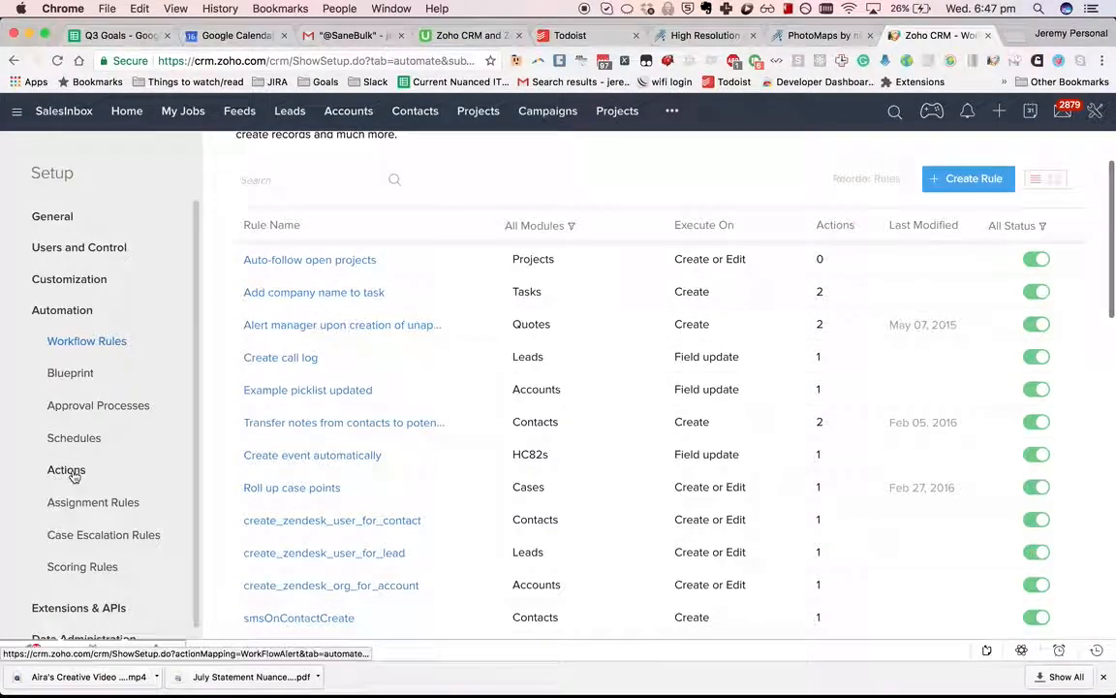
View the record_initial_stage custom function under Actions, showing its Projects module and argument mappings.
{"action": "left_click", "coordinate": [65, 469]}
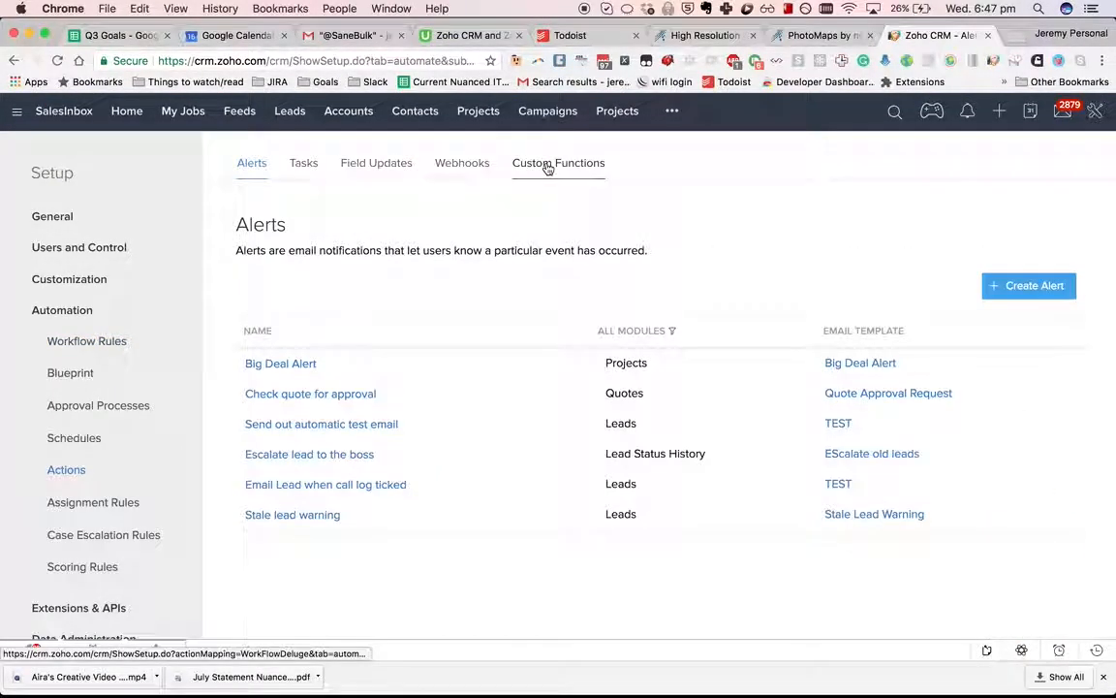
{"action": "left_click", "coordinate": [558, 162]}
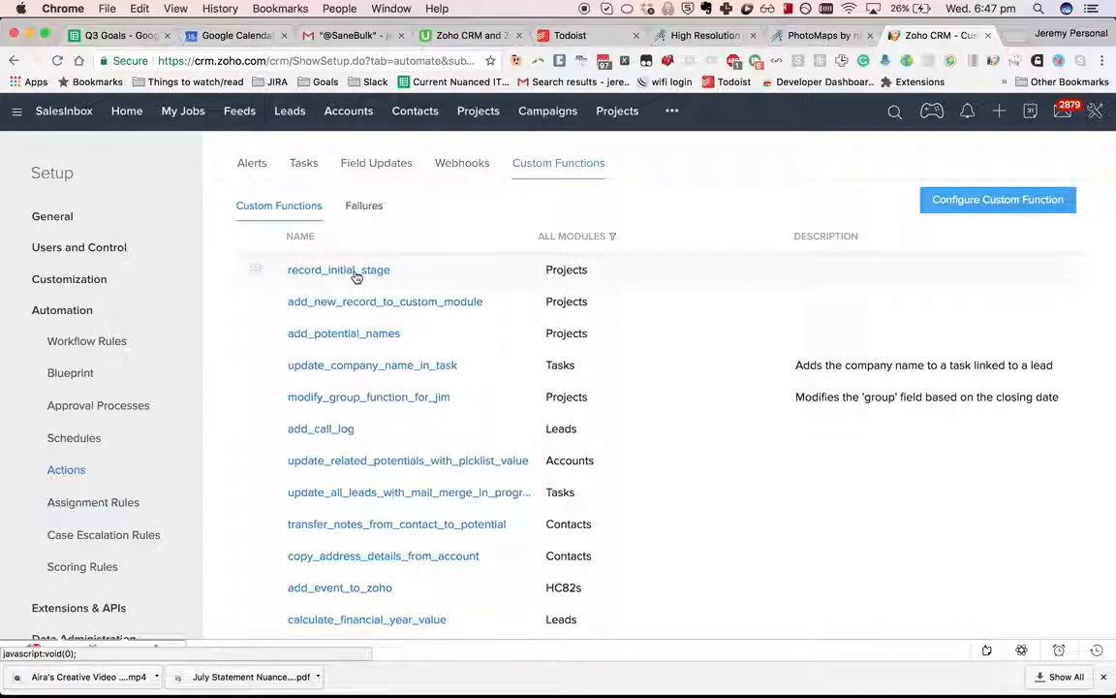
{"action": "left_click", "coordinate": [338, 269]}
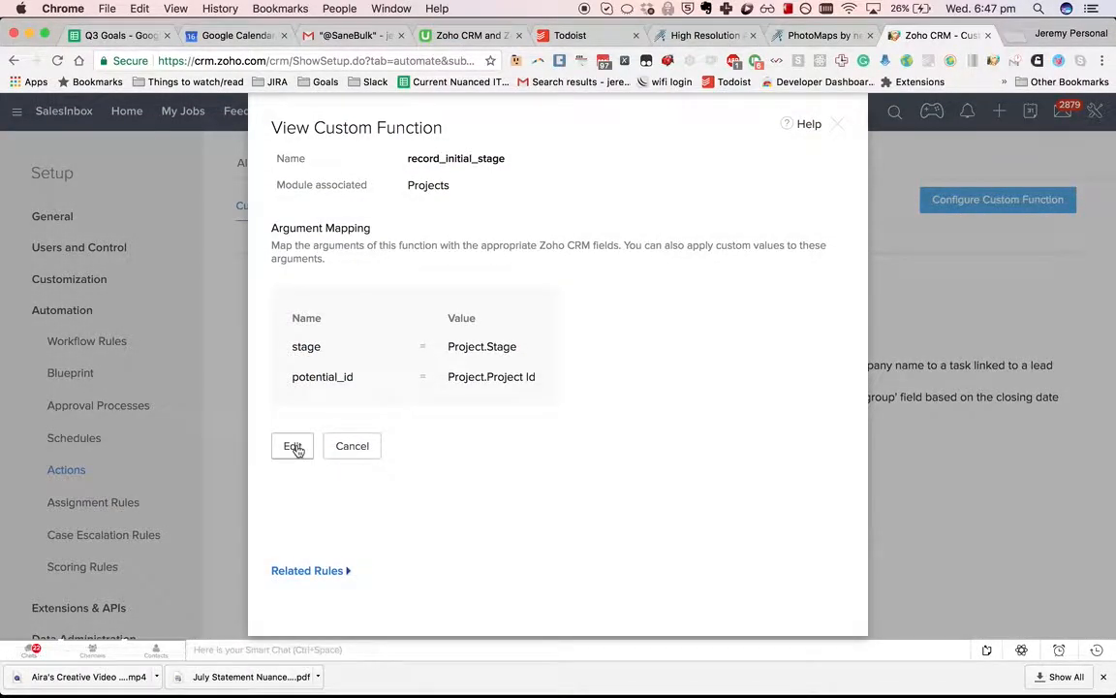
Open record_initial_stage's Deluge script, which maps input.stage to "Stage on creation" and updates Potentials.
{"action": "left_click", "coordinate": [293, 446]}
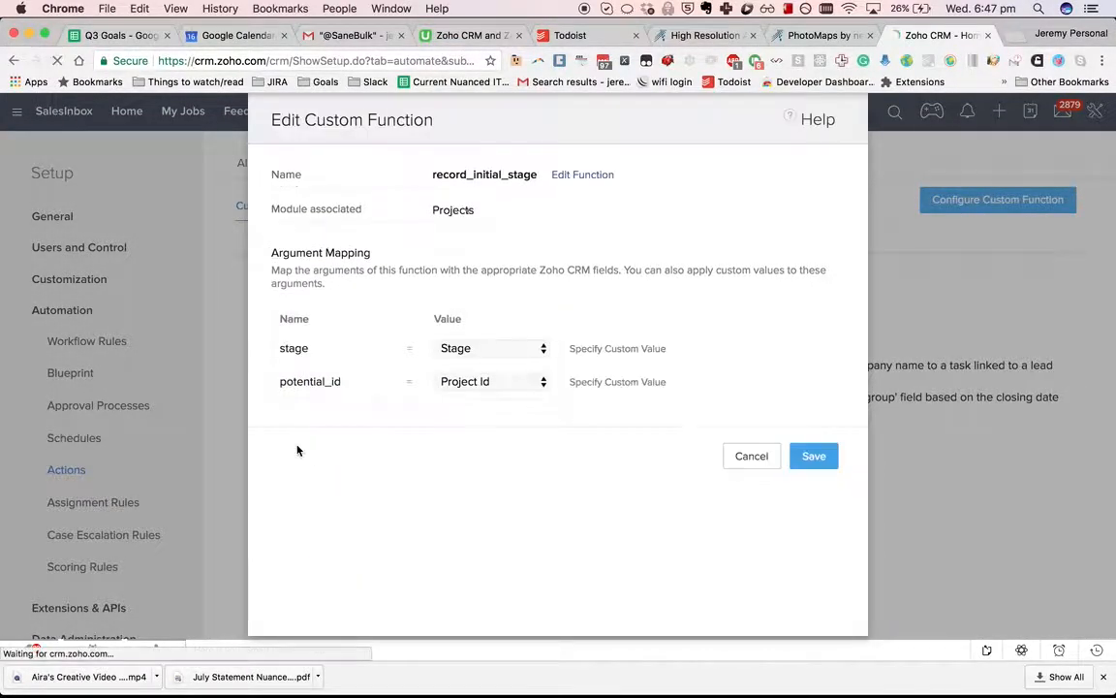
{"action": "right_click", "coordinate": [583, 174]}
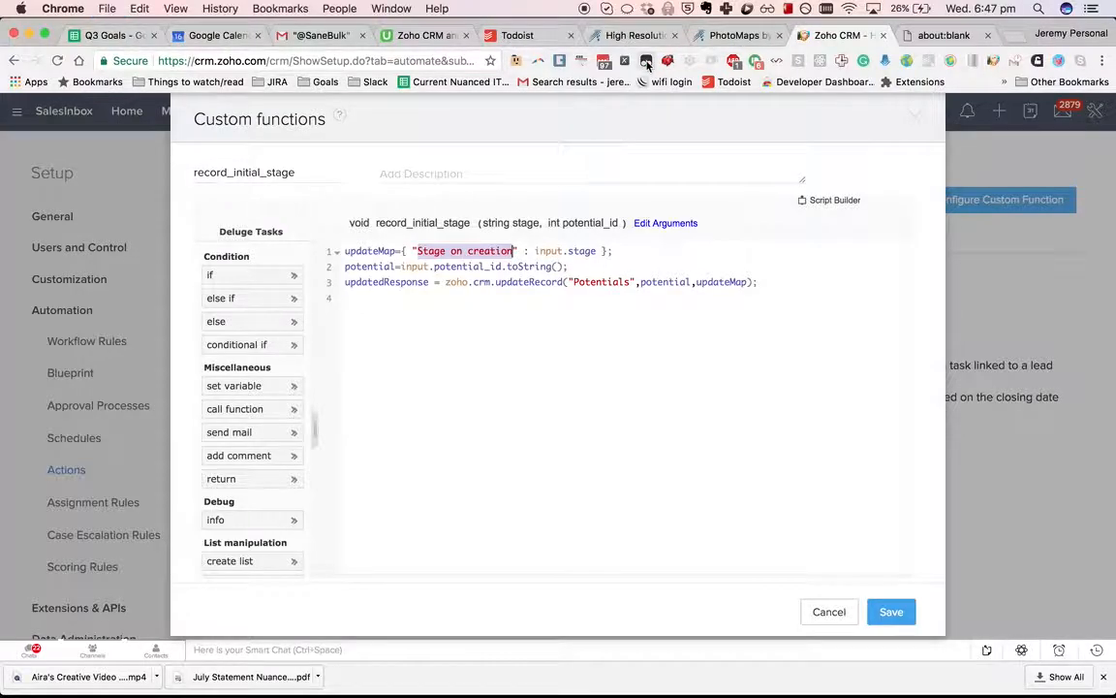
{"action": "left_click", "coordinate": [918, 35]}
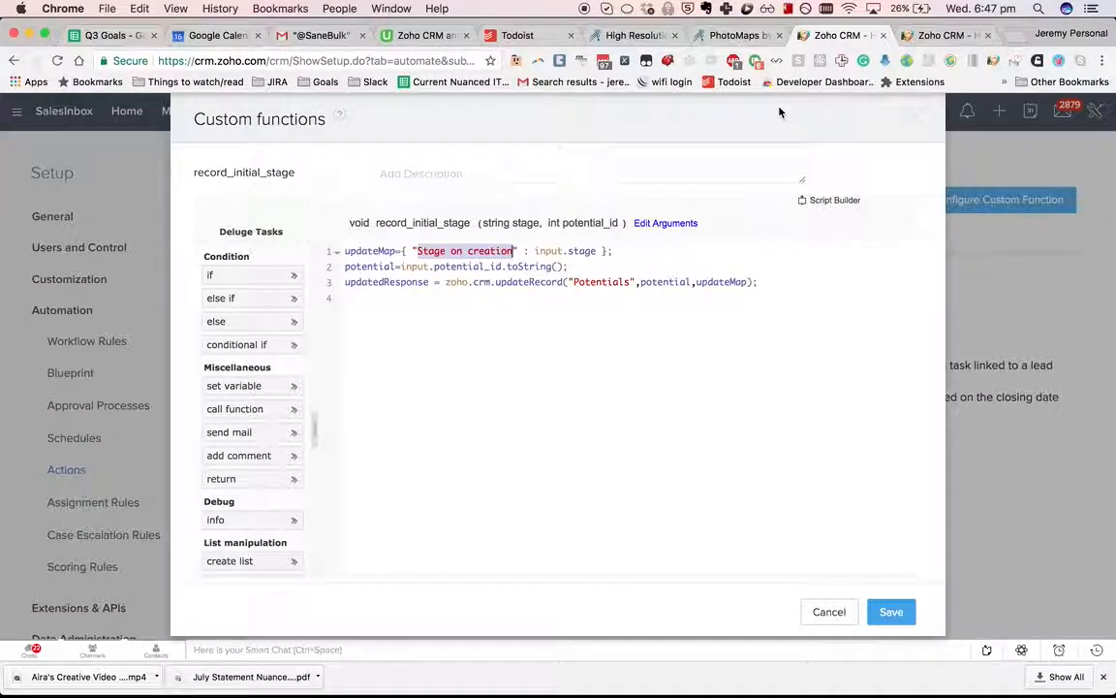
{"action": "mouse_move", "coordinate": [918, 81]}
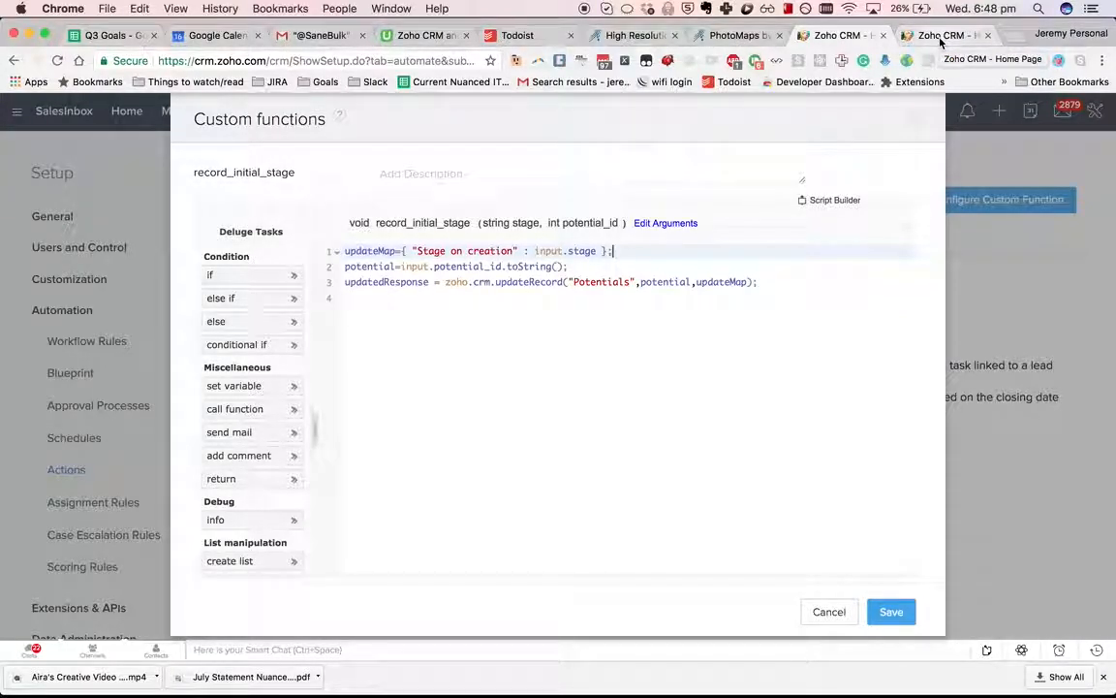
{"action": "left_click", "coordinate": [941, 35]}
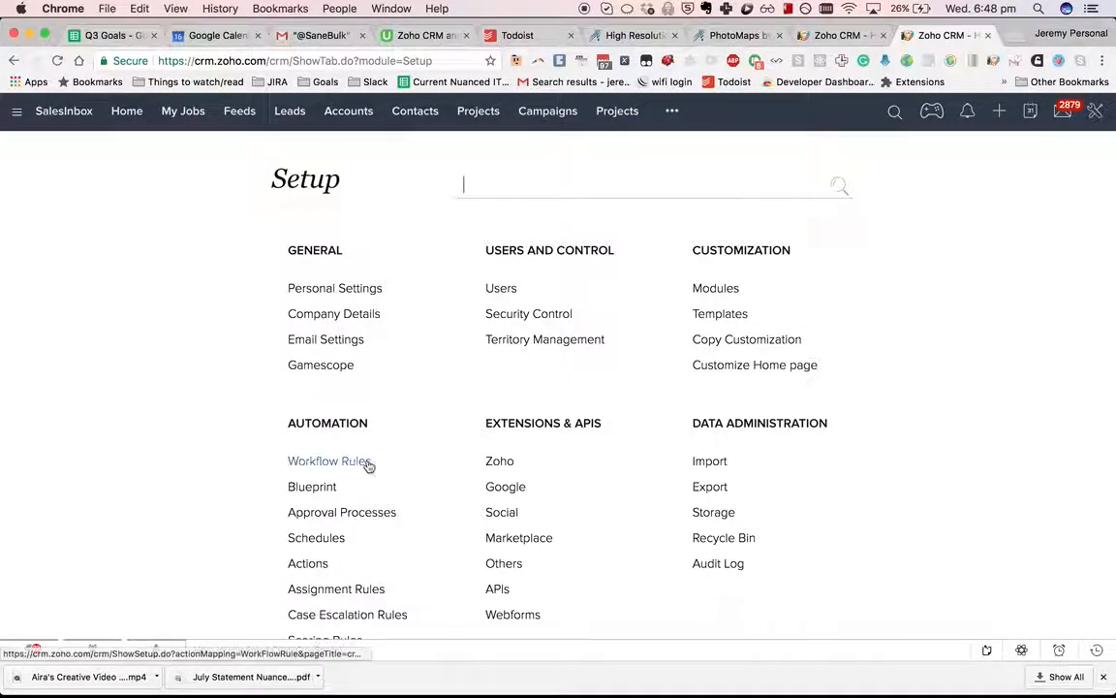
Search Workflow Rules for 'initial' to show only the Projects rule 'Set initial stage on creation'.
{"action": "left_click", "coordinate": [328, 461]}
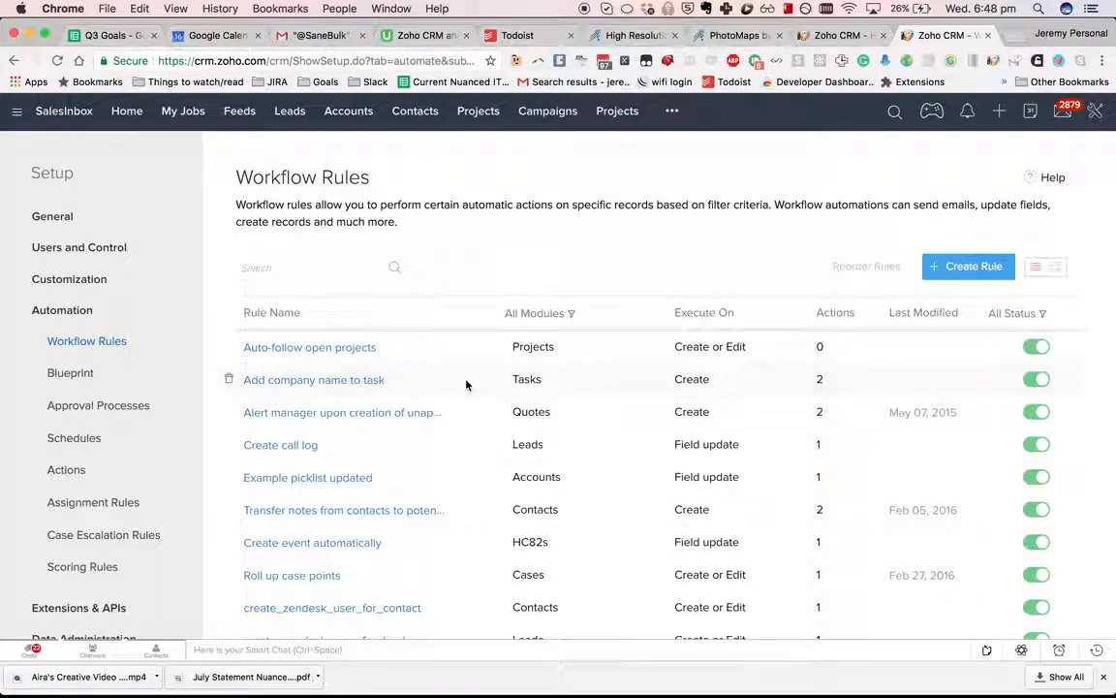
{"action": "type", "text": "c"}
{"action": "type", "text": "initial"}
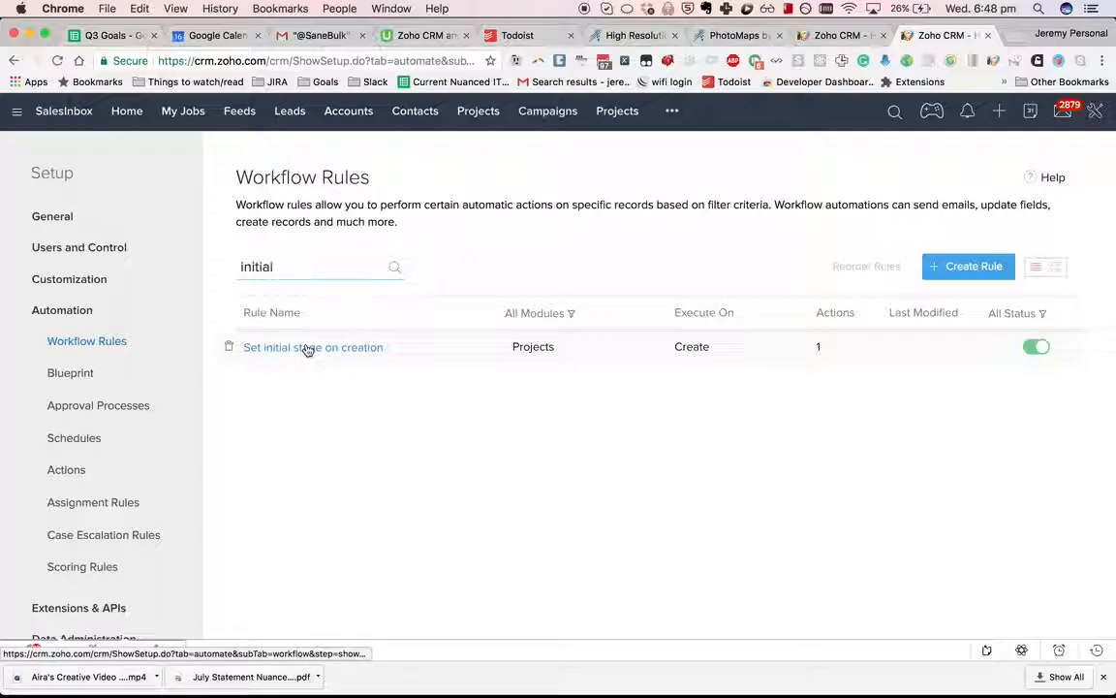
Open 'Set initial stage on creation' to see its on-Create trigger calling record_initial_stage.
{"action": "left_click", "coordinate": [312, 347]}
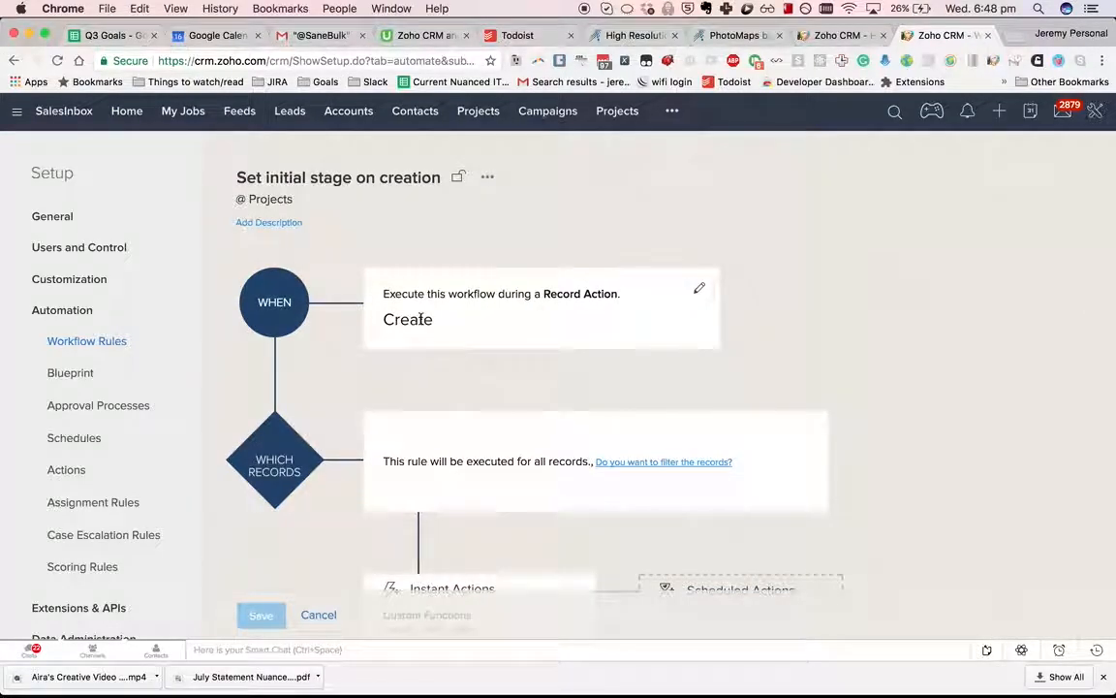
{"action": "scroll", "scroll_direction": "down", "scroll_amount": 3}
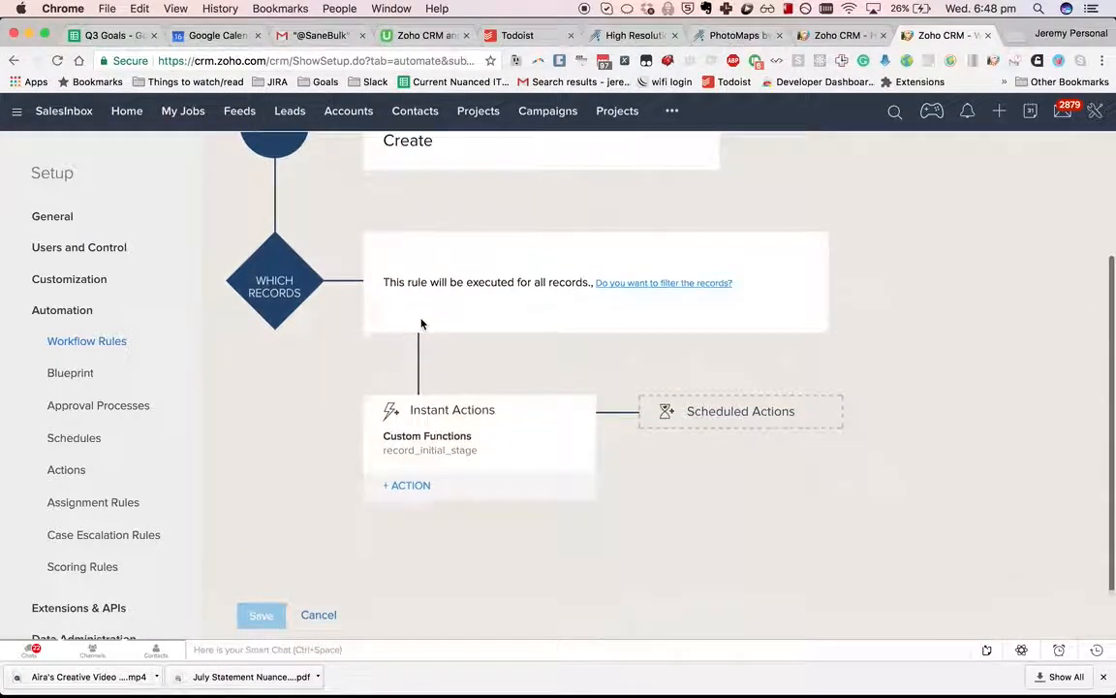